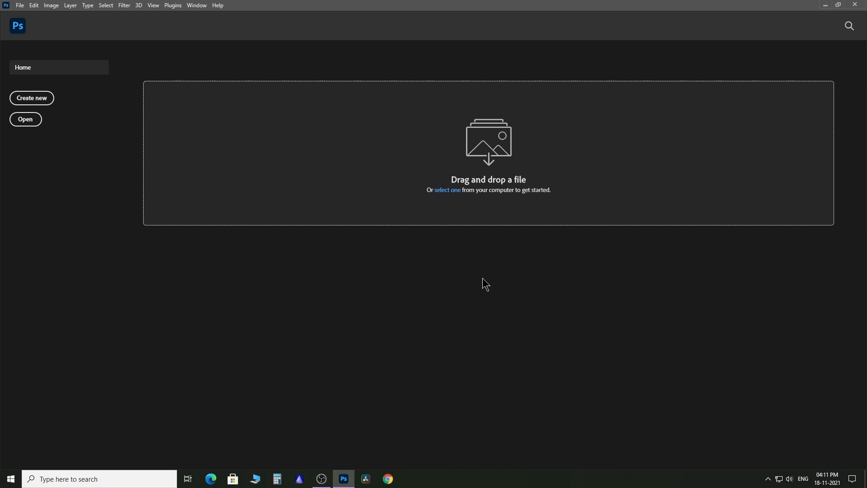
Browse to the New folder and load the first portrait, pexels-mahdi-chaghari-10203170
{"action": "left_click", "coordinate": [25, 120]}
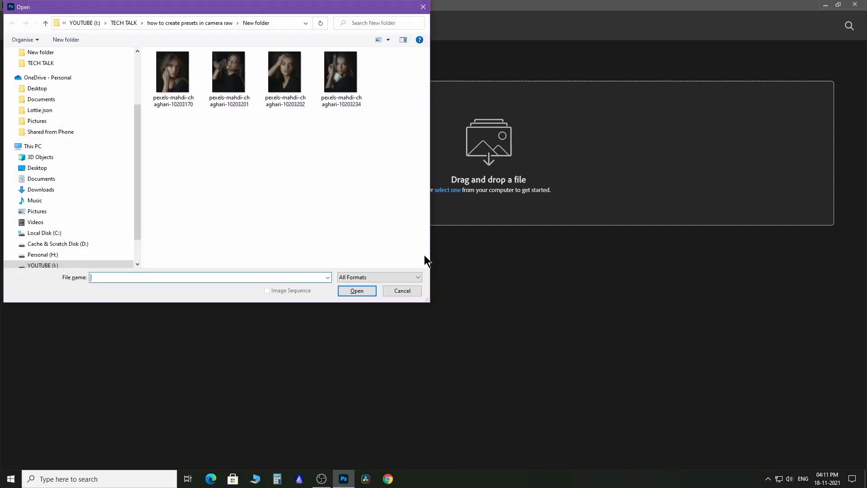
{"action": "left_click", "coordinate": [173, 70]}
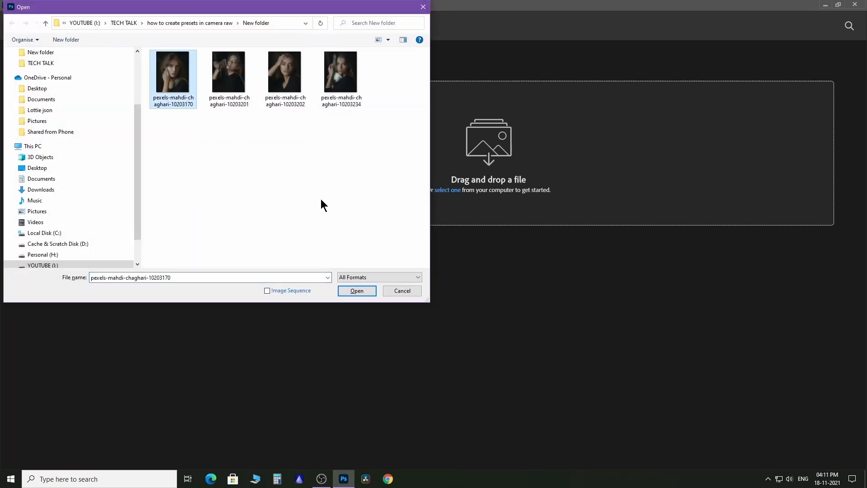
{"action": "left_click", "coordinate": [357, 290]}
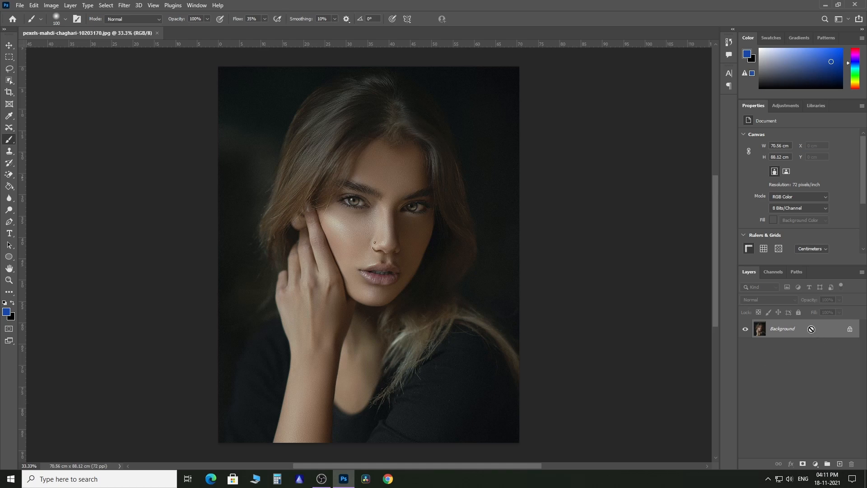
Convert the duplicated Layer 1 into a smart object above the Background layer
{"action": "right_click", "coordinate": [782, 328]}
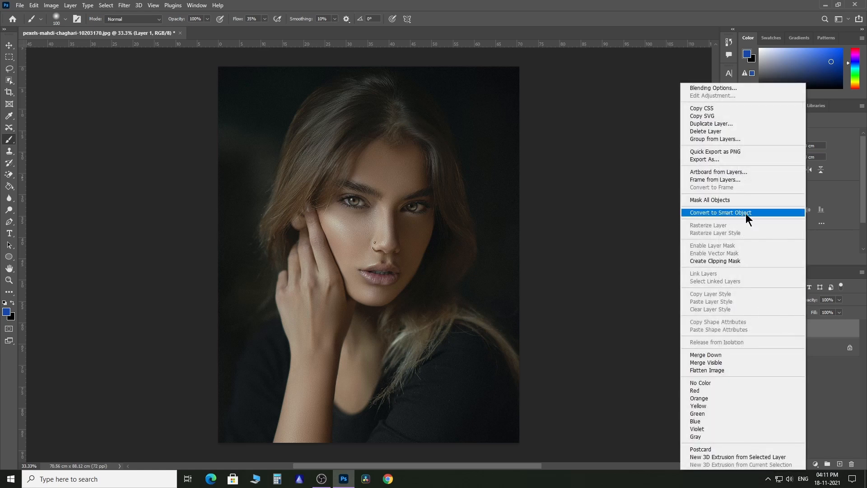
{"action": "left_click", "coordinate": [720, 212]}
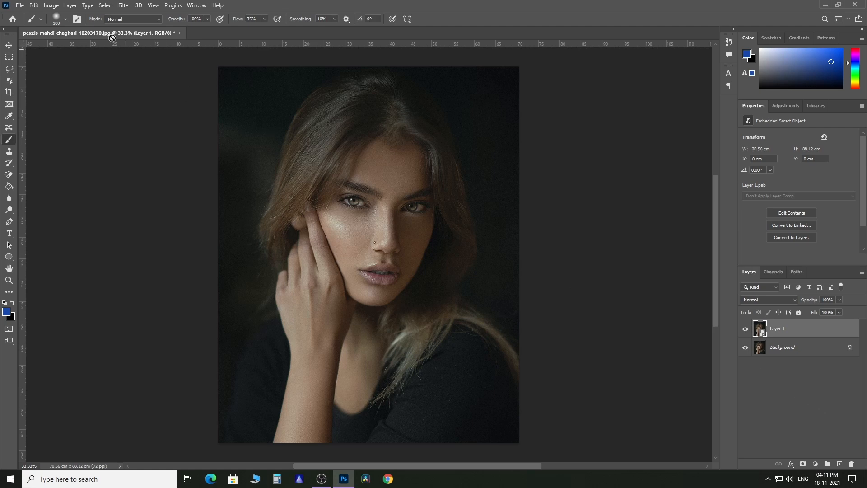
{"action": "left_click", "coordinate": [124, 5]}
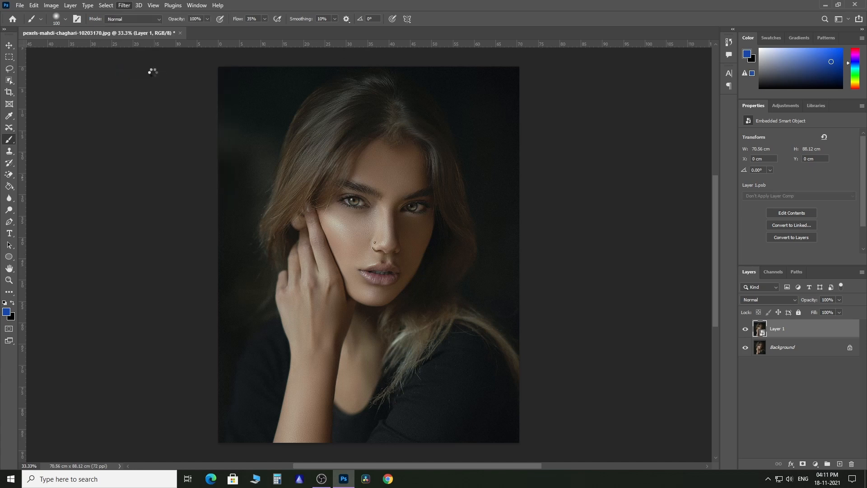
Run the Camera Raw Filter on the smart object and show its Presets panel
{"action": "left_click", "coordinate": [123, 5]}
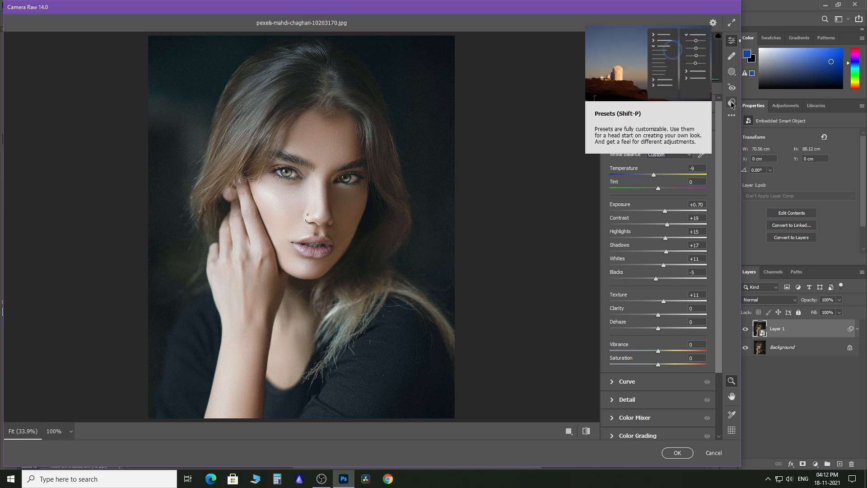
{"action": "left_click", "coordinate": [730, 102]}
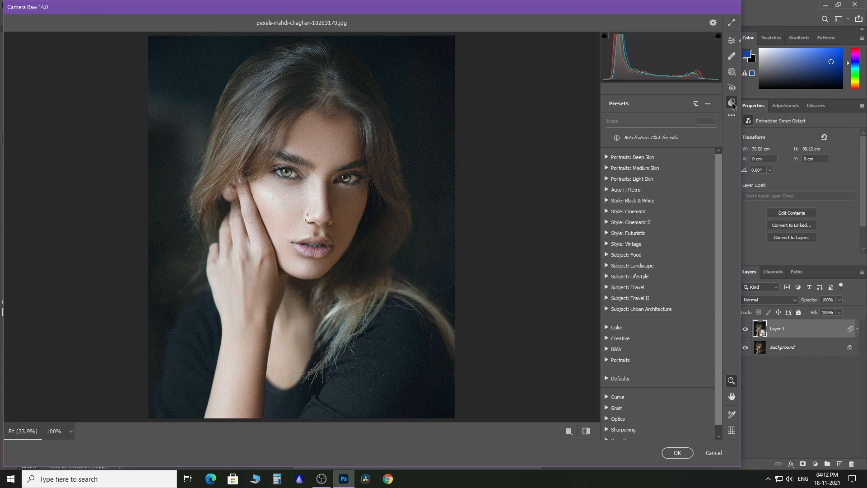
{"action": "mouse_move", "coordinate": [695, 105]}
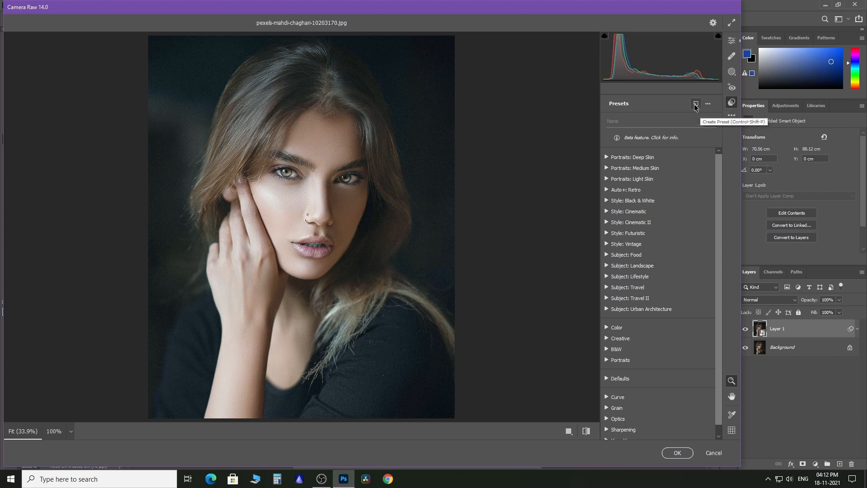
Create a preset named 'my preset', trying New Group… and cancelling to stay in User Presets
{"action": "left_click", "coordinate": [695, 105]}
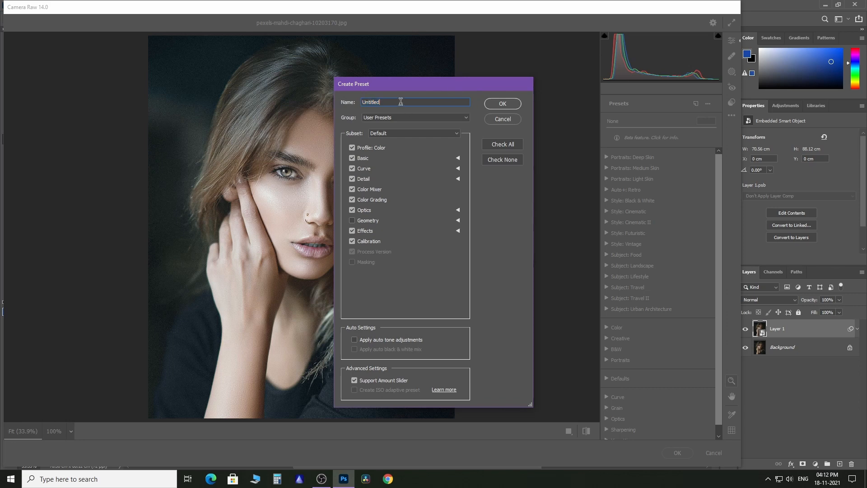
{"action": "type", "text": "my preset"}
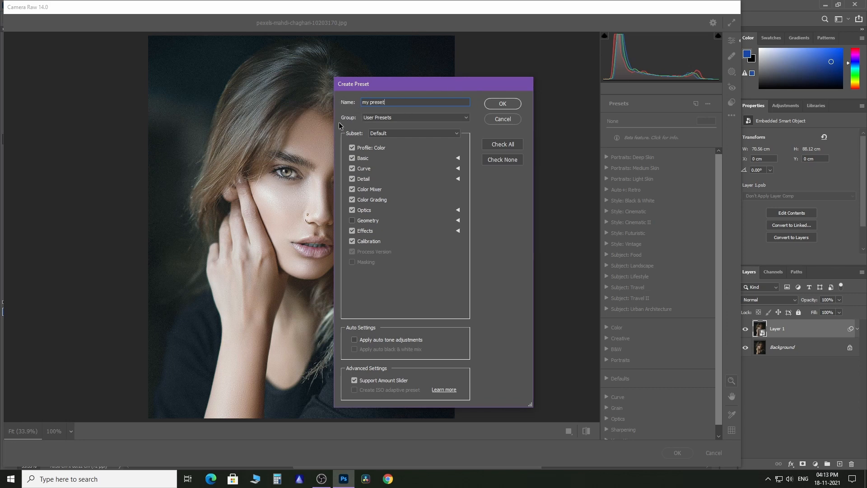
{"action": "mouse_move", "coordinate": [452, 119]}
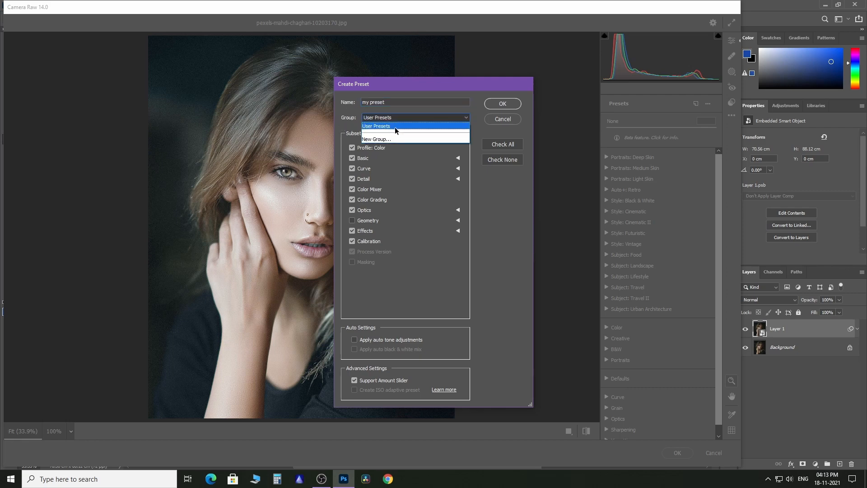
{"action": "mouse_move", "coordinate": [380, 139]}
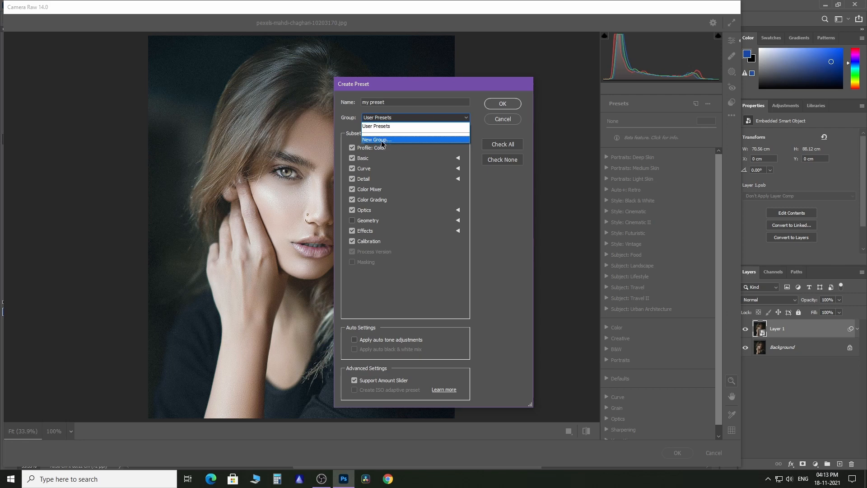
{"action": "left_click", "coordinate": [376, 139]}
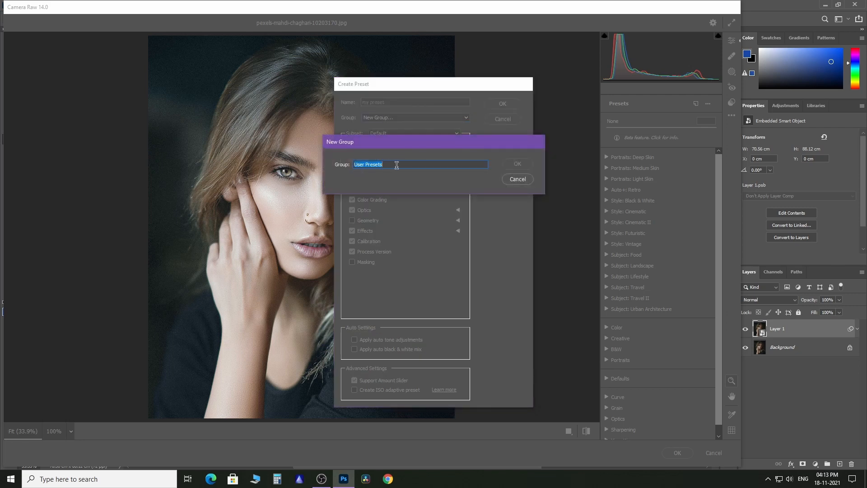
{"action": "left_click", "coordinate": [516, 163]}
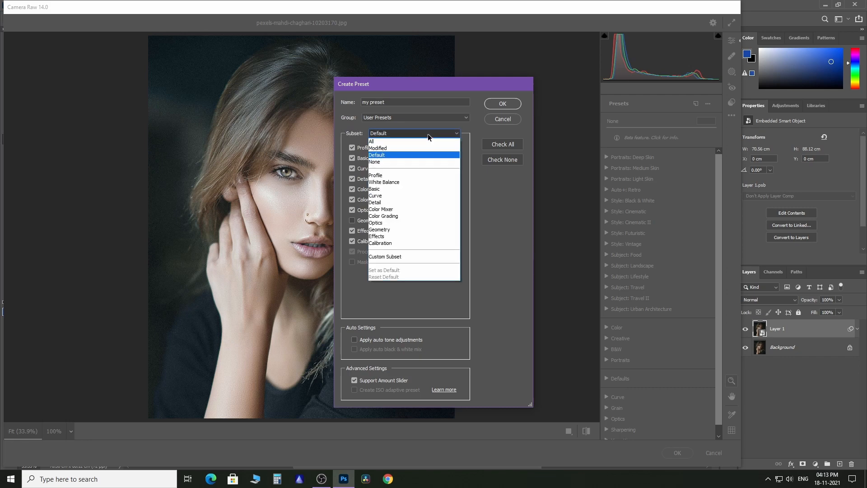
{"action": "mouse_move", "coordinate": [425, 142]}
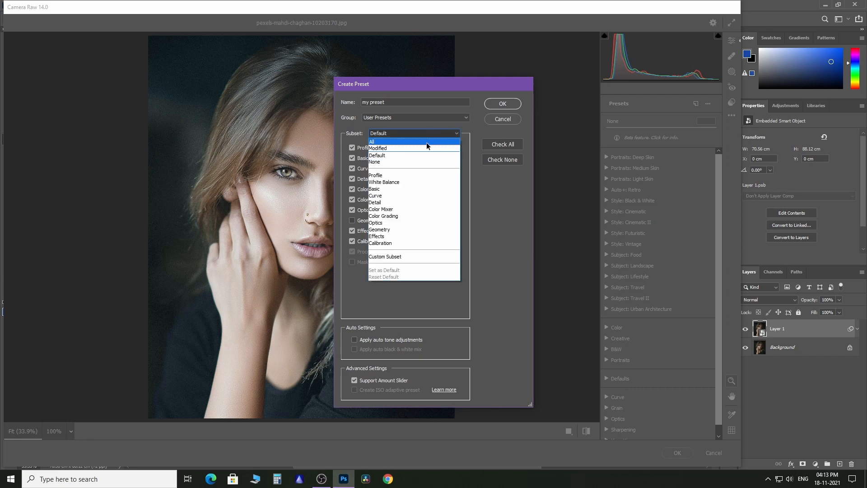
{"action": "mouse_move", "coordinate": [413, 243]}
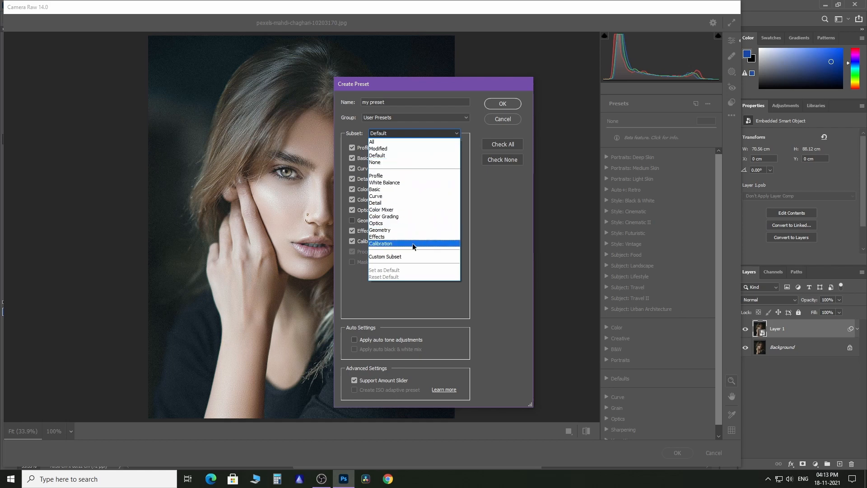
{"action": "mouse_move", "coordinate": [412, 189]}
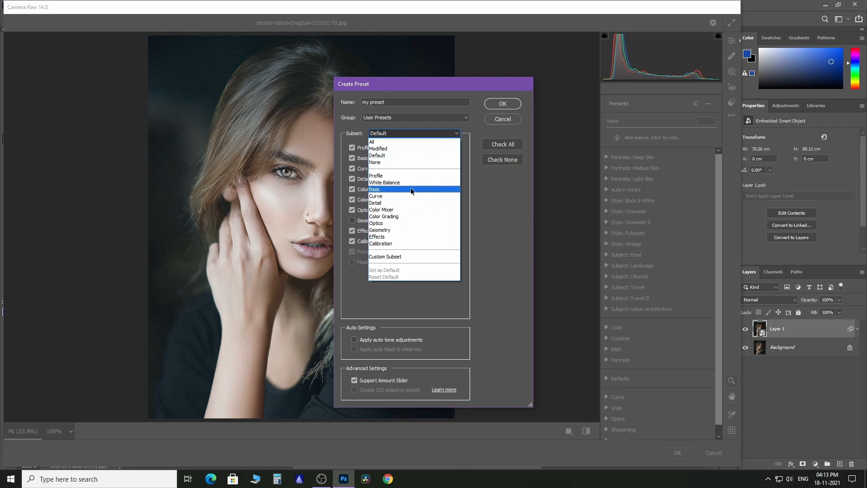
Restrict the preset to Basic settings only, leaving Support Amount Slider enabled
{"action": "left_click", "coordinate": [374, 189]}
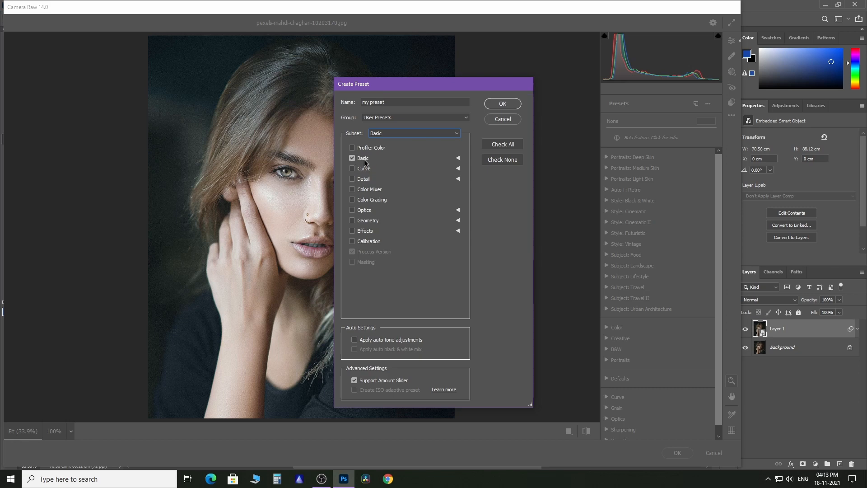
{"action": "mouse_move", "coordinate": [456, 159]}
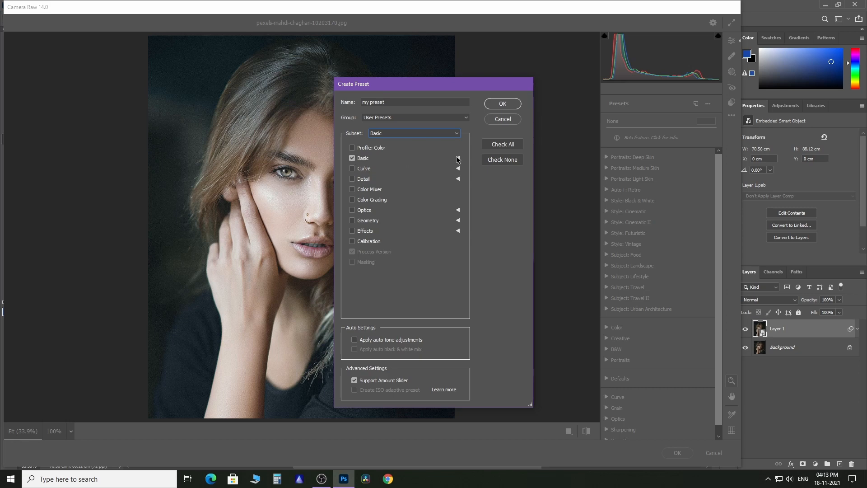
{"action": "left_click", "coordinate": [456, 158]}
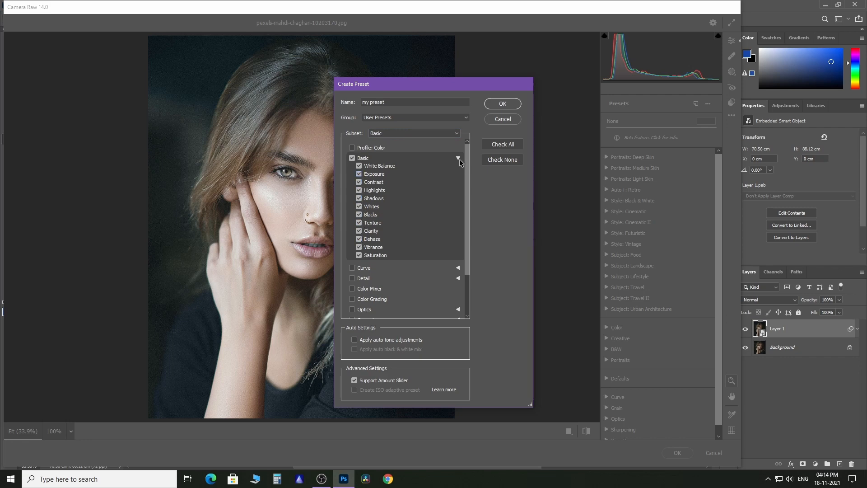
{"action": "left_click", "coordinate": [457, 158]}
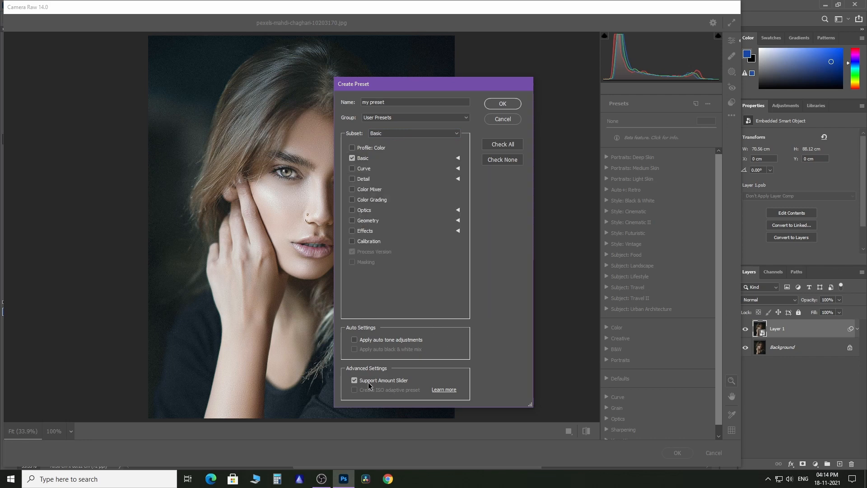
{"action": "left_click", "coordinate": [354, 380]}
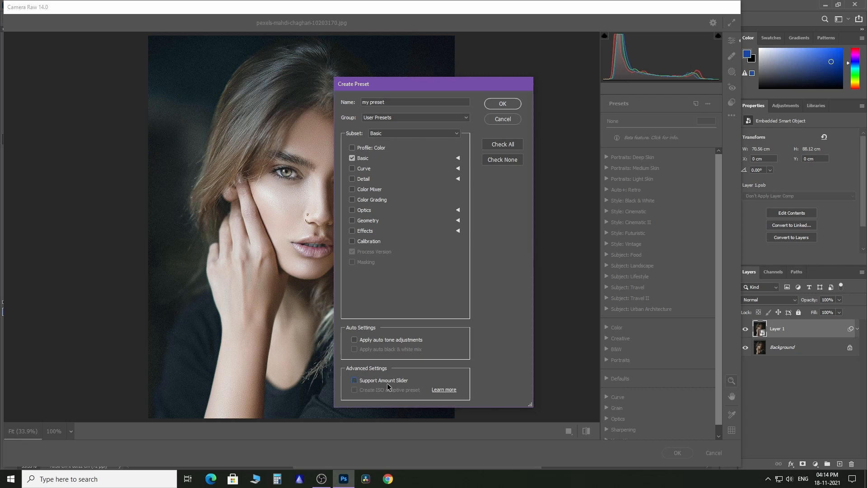
{"action": "mouse_move", "coordinate": [359, 385]}
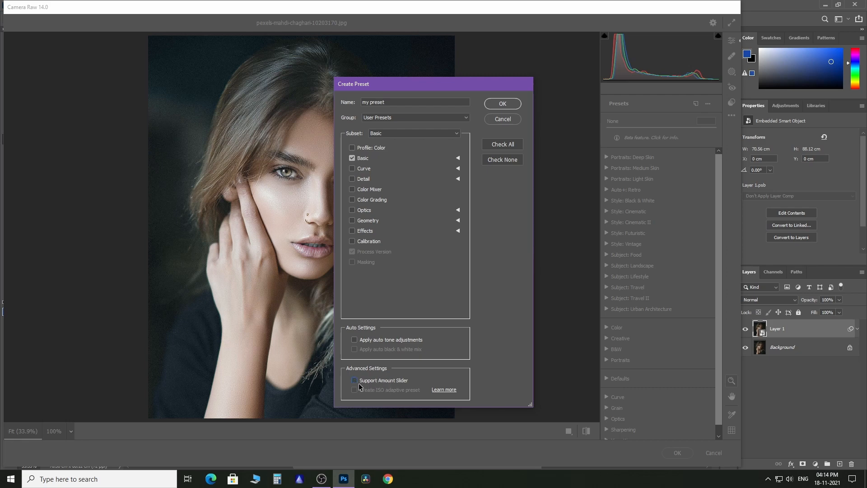
{"action": "left_click", "coordinate": [353, 380]}
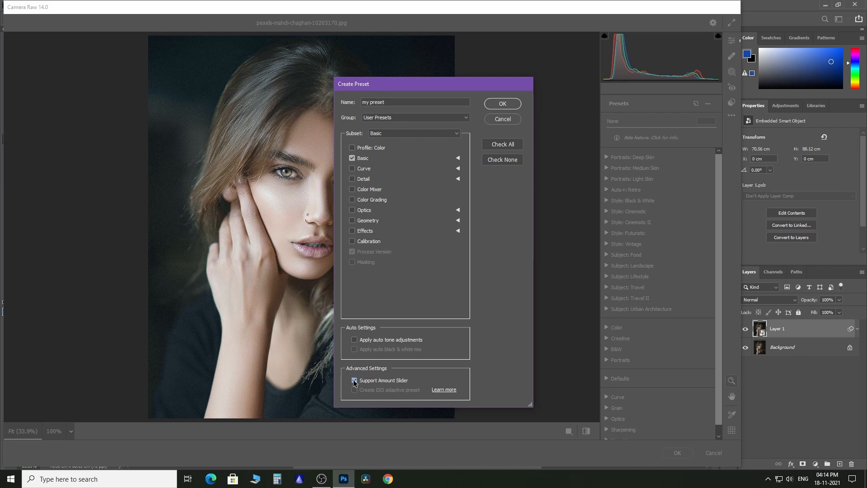
{"action": "left_click", "coordinate": [353, 380]}
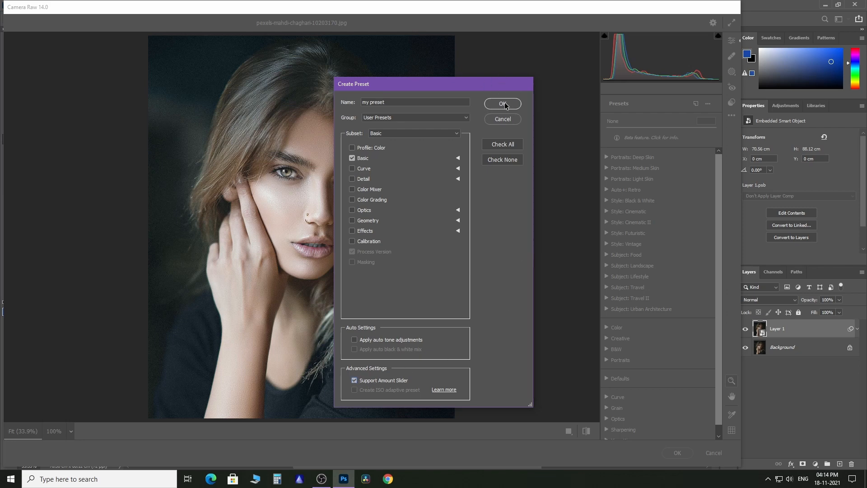
Save 'my preset' under User Presets and apply the Camera Raw filter to the photo
{"action": "left_click", "coordinate": [501, 103]}
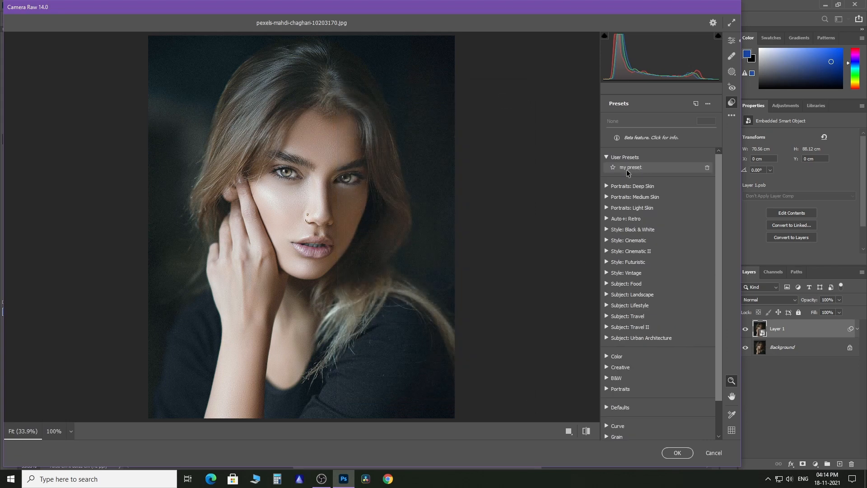
{"action": "mouse_move", "coordinate": [558, 180]}
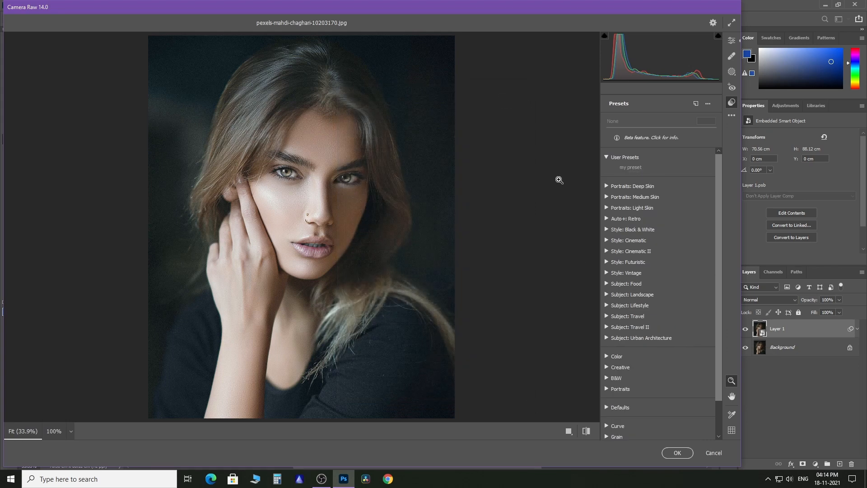
{"action": "left_click", "coordinate": [676, 452]}
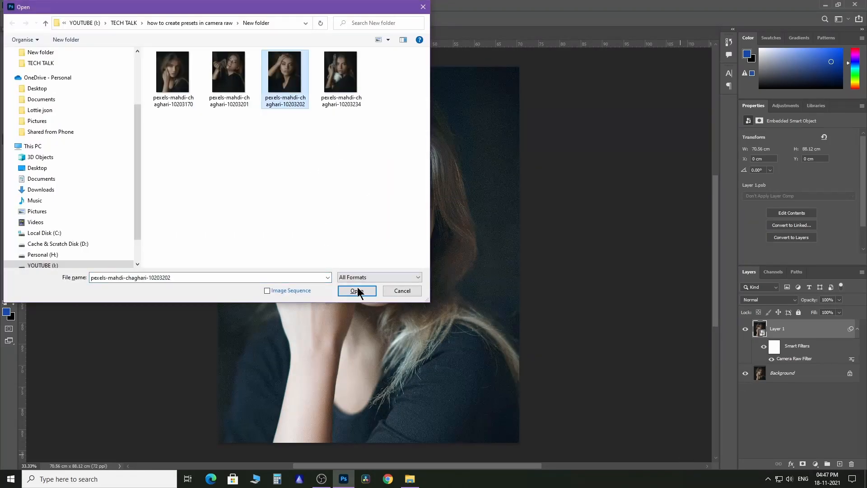
Load pexels-mahdi-chaghari-10203202 and convert its Background layer to a smart object
{"action": "left_click", "coordinate": [354, 290]}
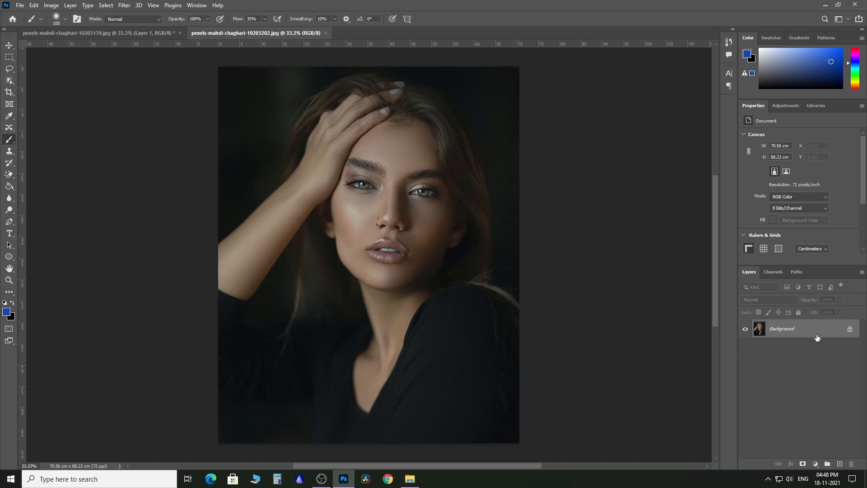
{"action": "right_click", "coordinate": [781, 328]}
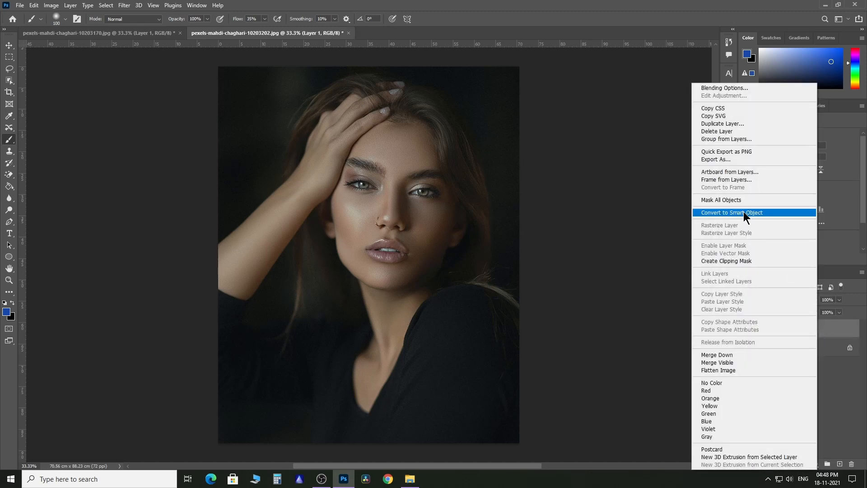
{"action": "left_click", "coordinate": [730, 212]}
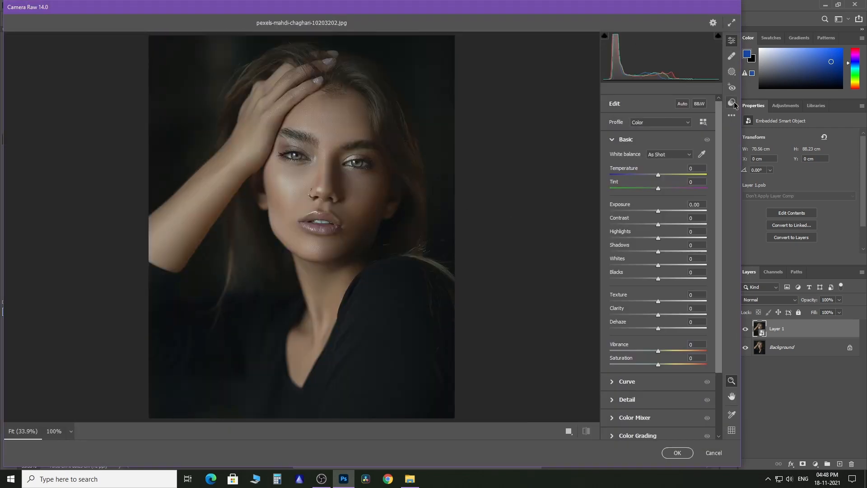
Apply 'my preset' from User Presets to the portrait and return to the Edit sliders
{"action": "left_click", "coordinate": [730, 103]}
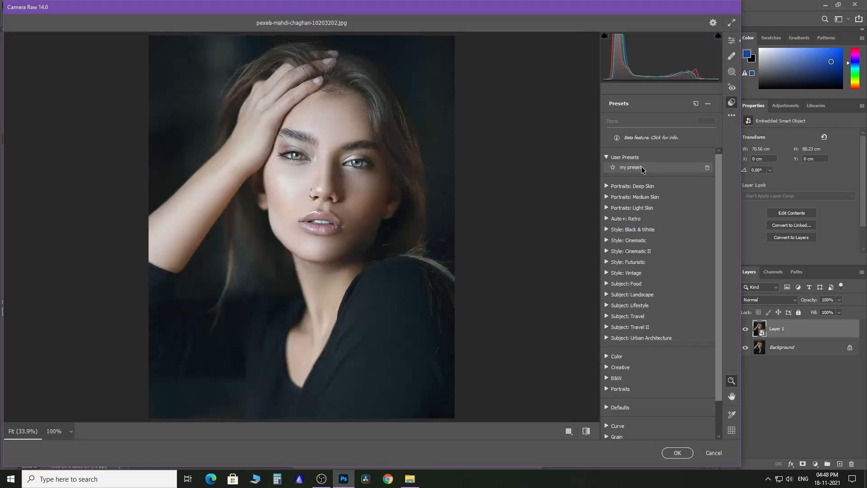
{"action": "left_click", "coordinate": [630, 167]}
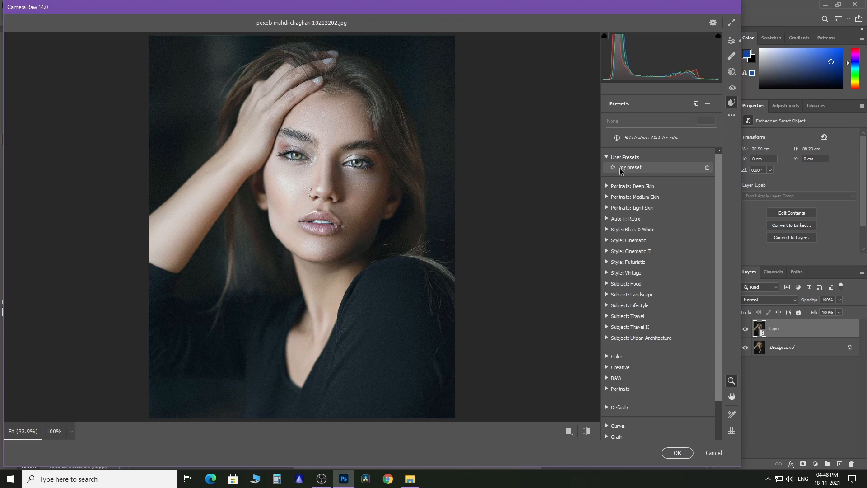
{"action": "left_click", "coordinate": [631, 167]}
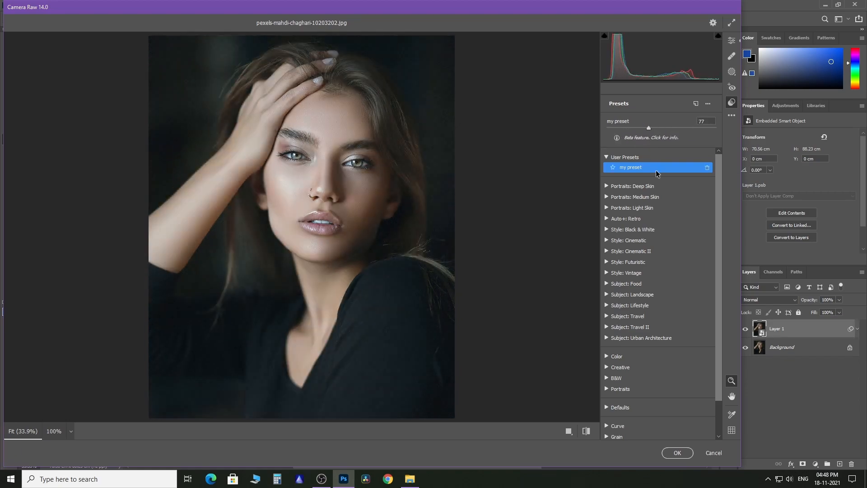
{"action": "left_click", "coordinate": [730, 40]}
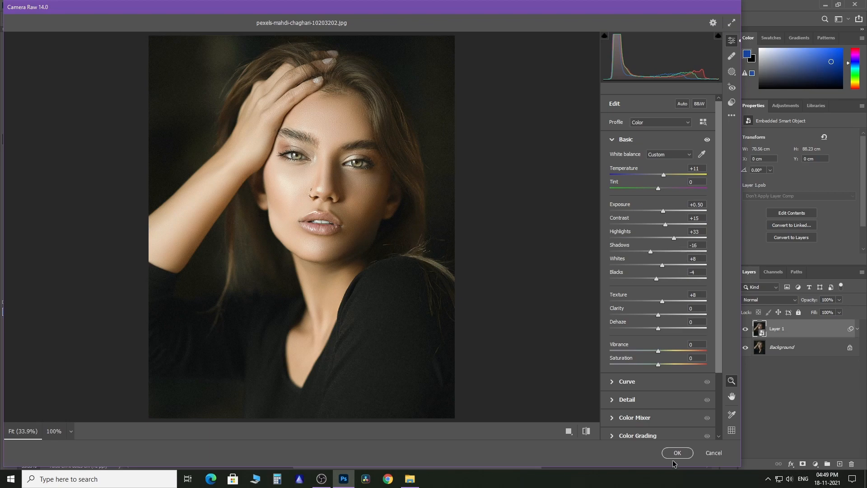
Commit the Camera Raw edits, then remove 'my preset' from the presets list
{"action": "left_click", "coordinate": [731, 72]}
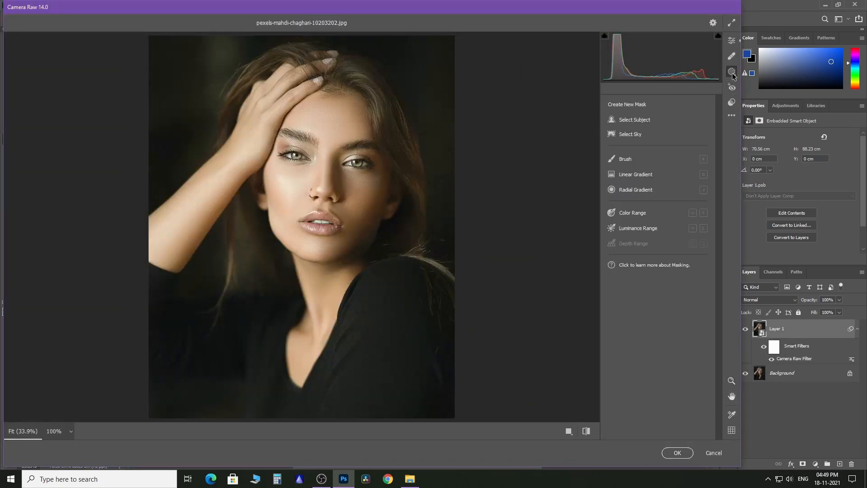
{"action": "left_click", "coordinate": [730, 87]}
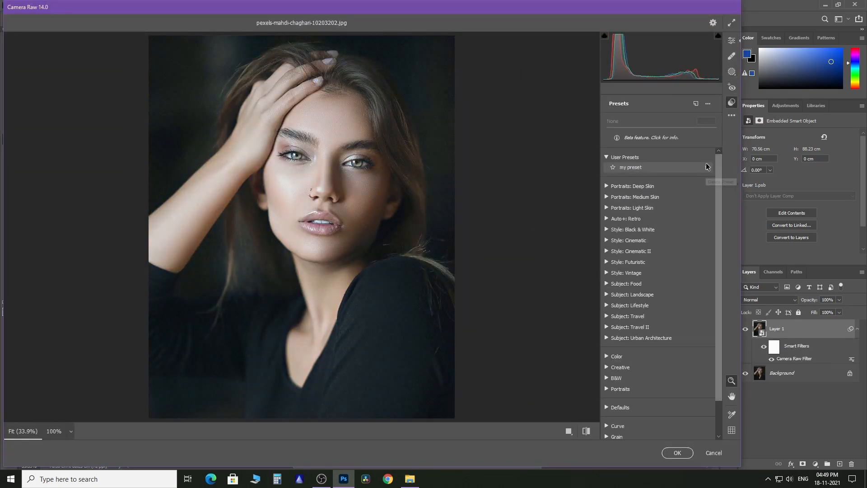
{"action": "mouse_move", "coordinate": [706, 168]}
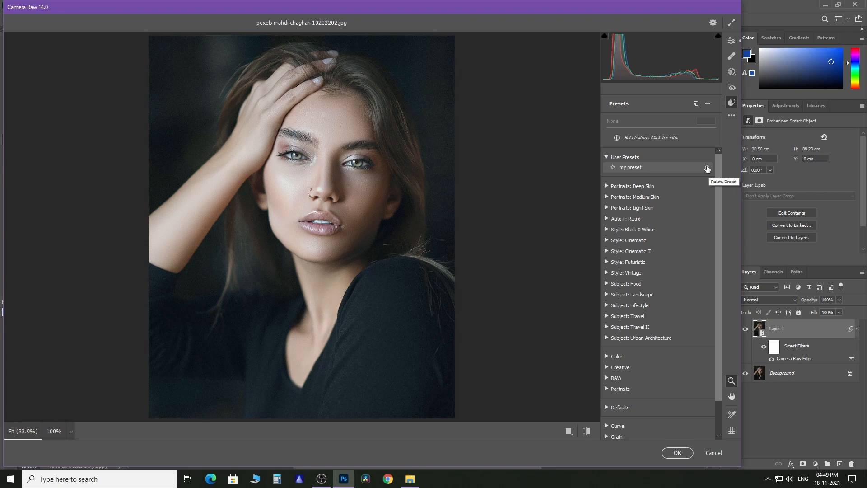
{"action": "mouse_move", "coordinate": [707, 167]}
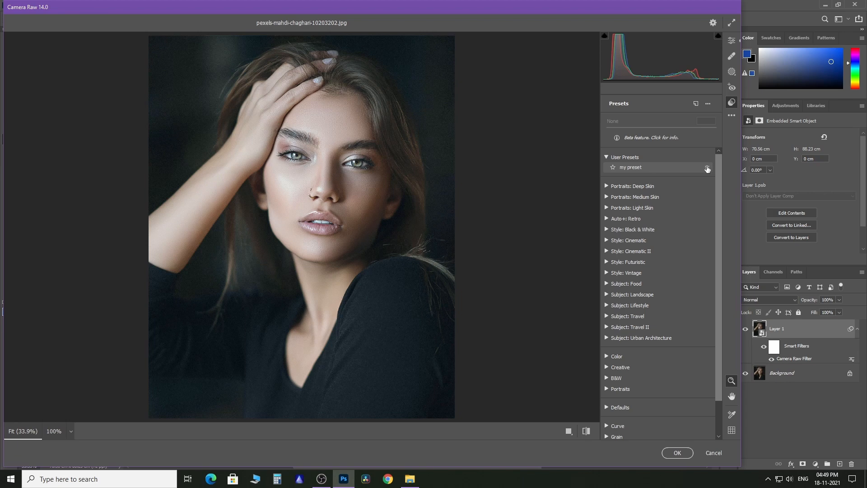
{"action": "scroll", "scroll_direction": "down", "scroll_amount": 3}
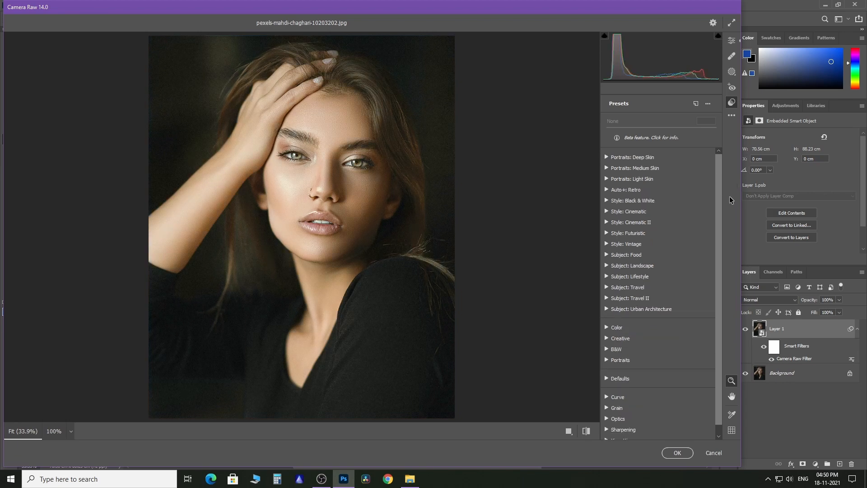